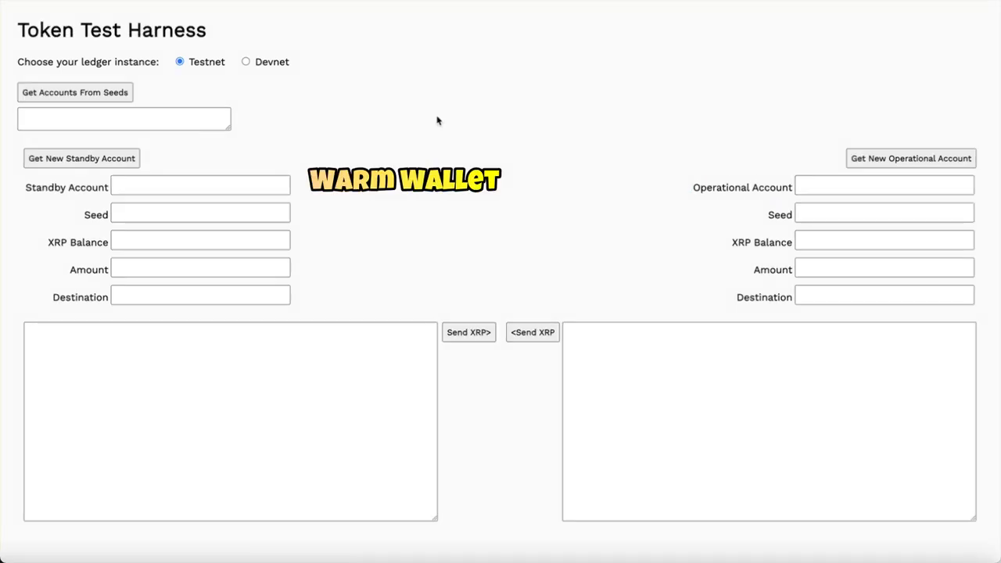
Create a funded standby Testnet account with 10000 XRP and request a new operational account.
{"action": "left_click", "coordinate": [81, 158]}
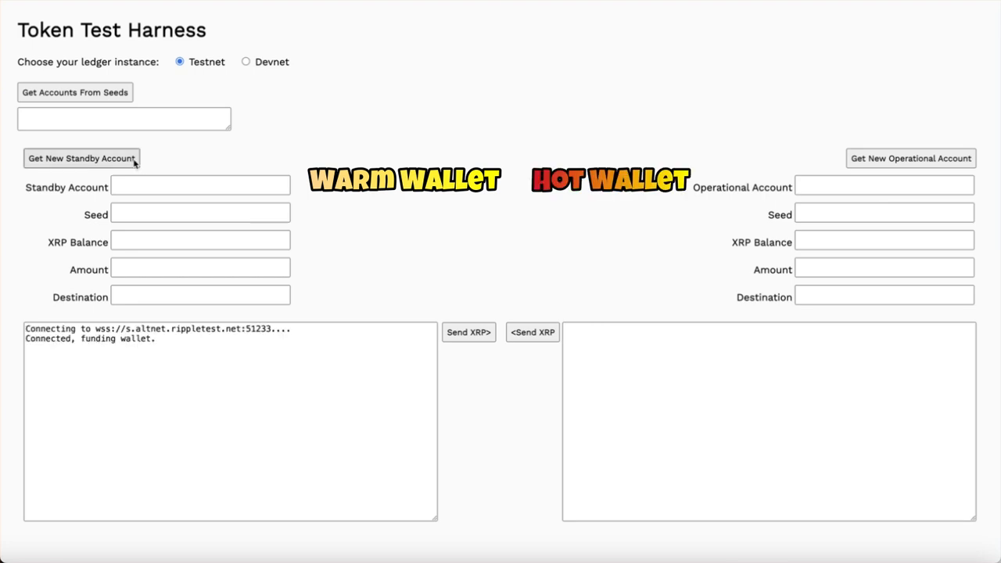
{"action": "left_click", "coordinate": [81, 158]}
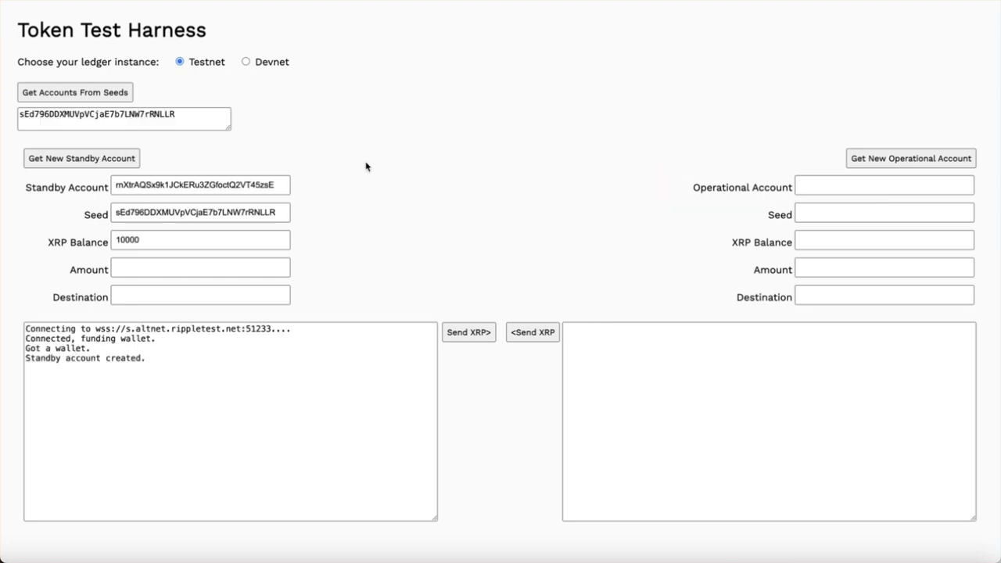
{"action": "left_click", "coordinate": [910, 157]}
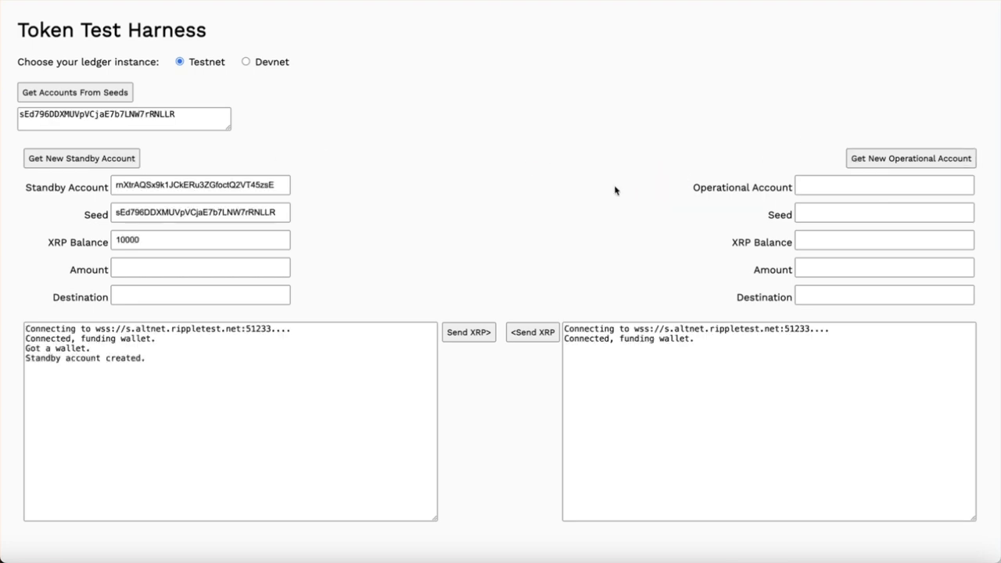
Complete the operational account funded with 10000 XRP, both seeds listed in the seeds field.
{"action": "left_click", "coordinate": [910, 157]}
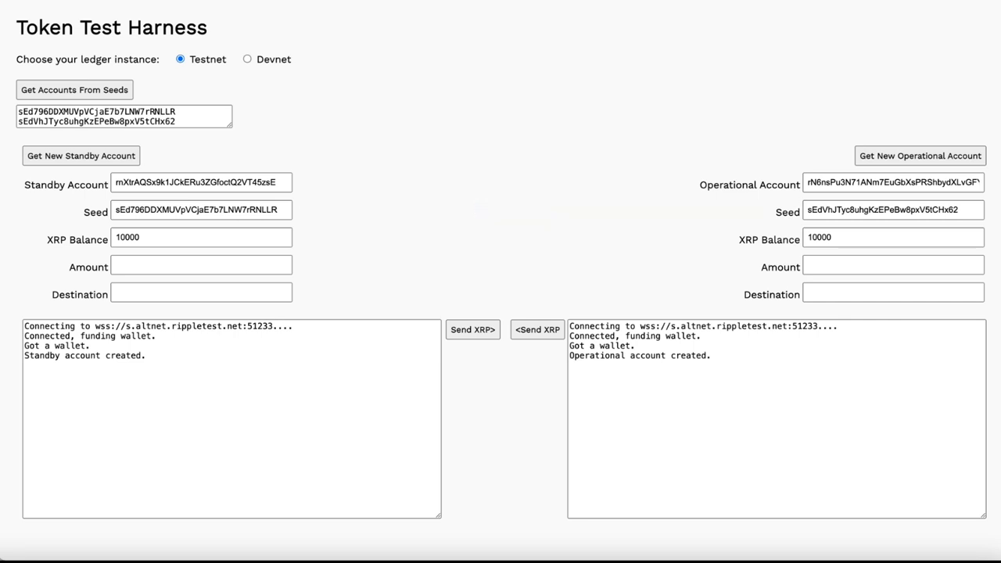
{"action": "left_click", "coordinate": [74, 89]}
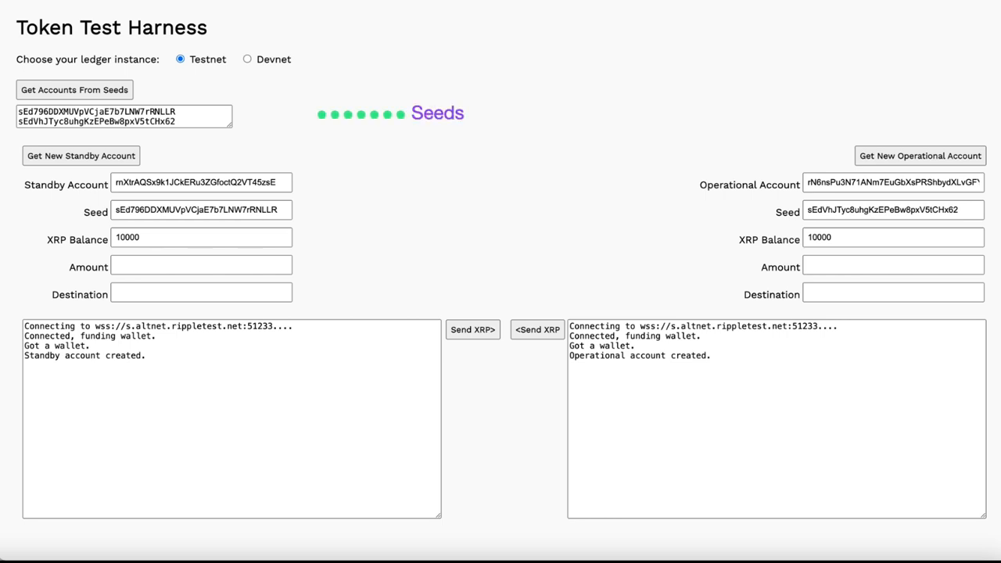